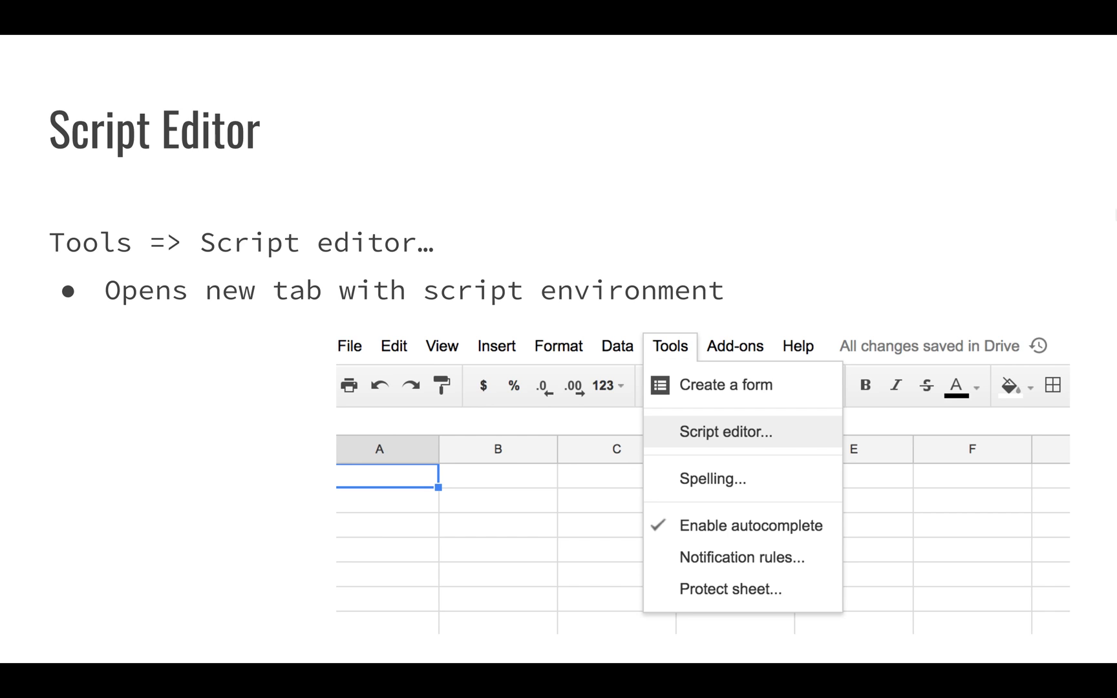
Advance to the Apps Script Environment slide labeling project and script file names
{"action": "left_click", "coordinate": [725, 431]}
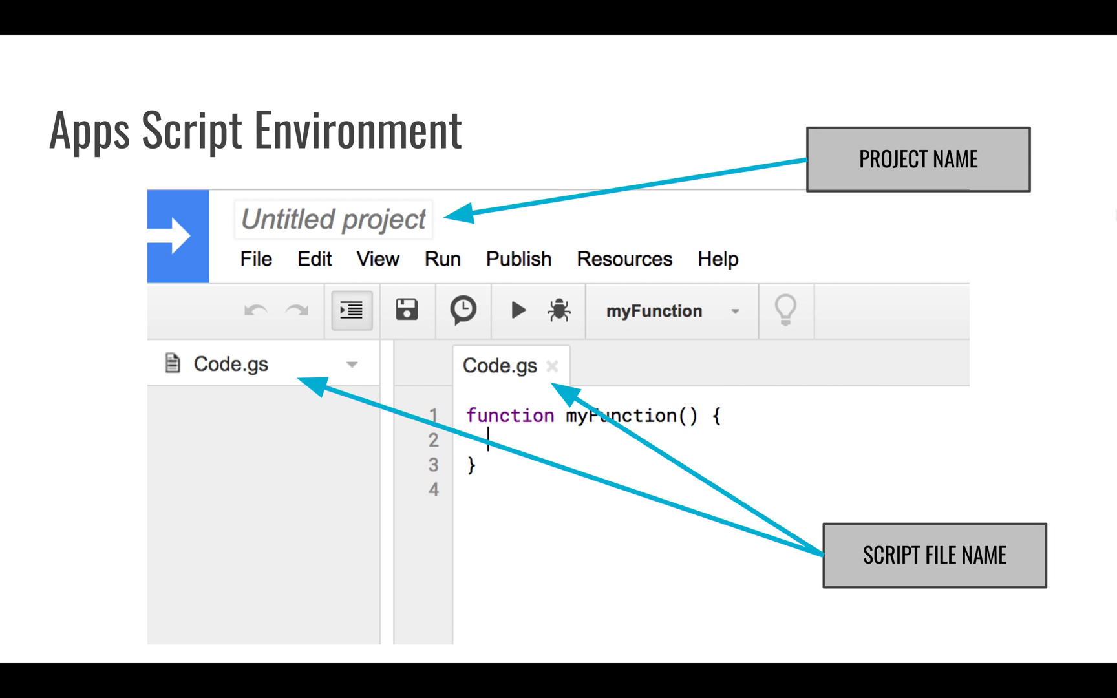